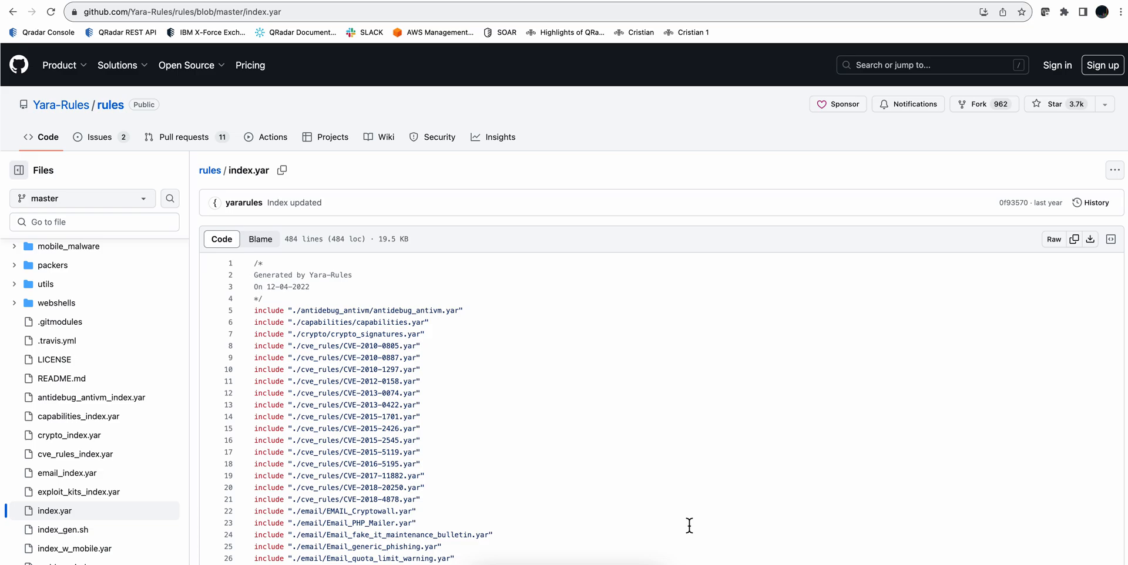
{"action": "mouse_move", "coordinate": [368, 162]}
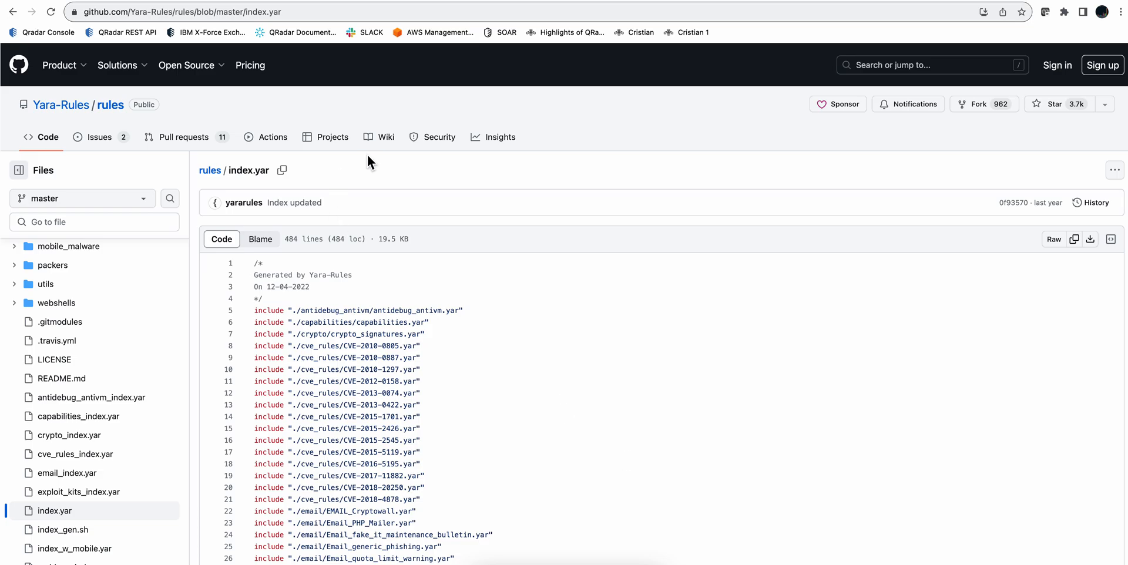
{"action": "mouse_move", "coordinate": [441, 221]}
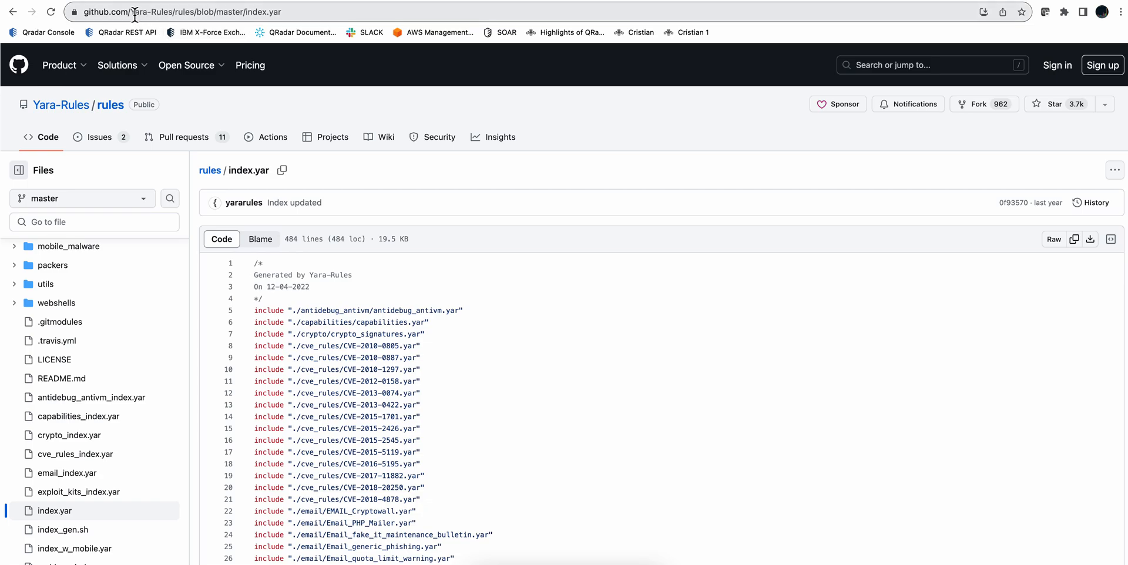
Step: Browse down through the SigmaHQ/sigma repository page on GitHub
{"action": "double_click", "coordinate": [133, 11]}
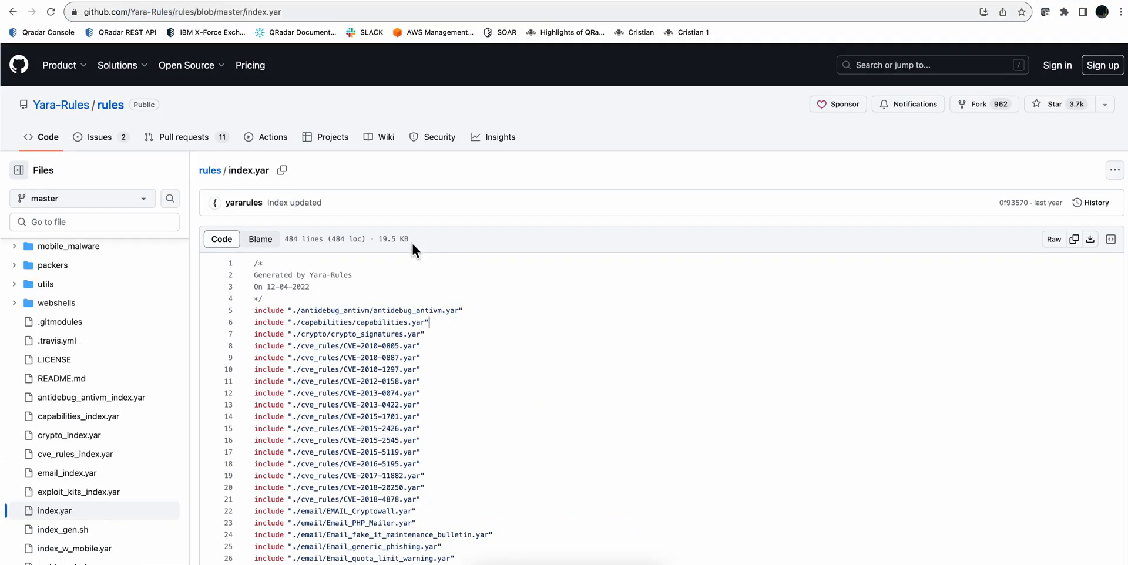
{"action": "scroll", "scroll_direction": "down", "scroll_amount": 3}
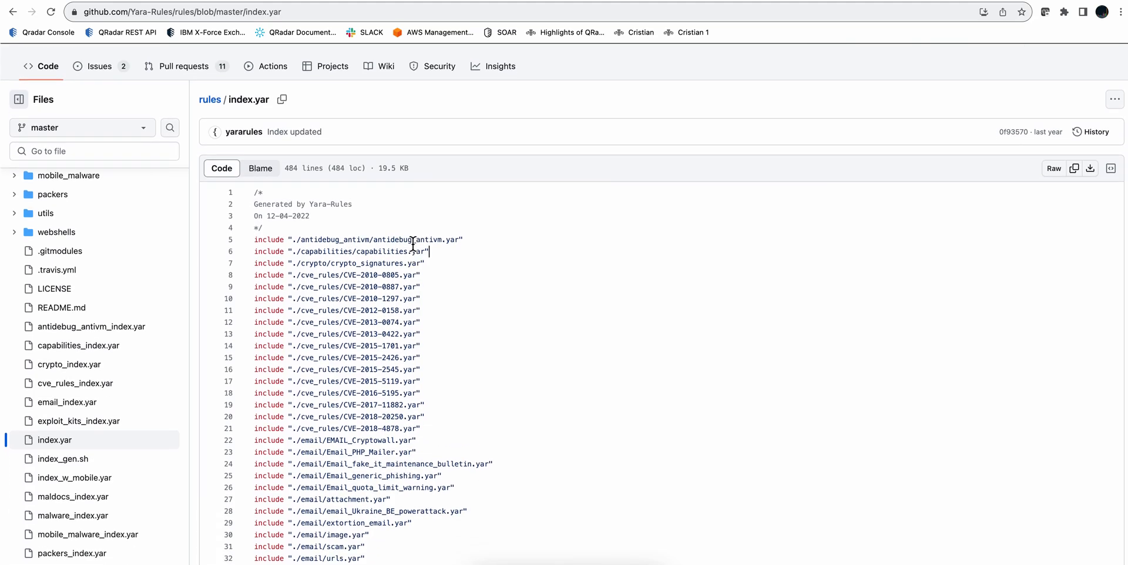
{"action": "scroll", "scroll_direction": "down", "scroll_amount": 3}
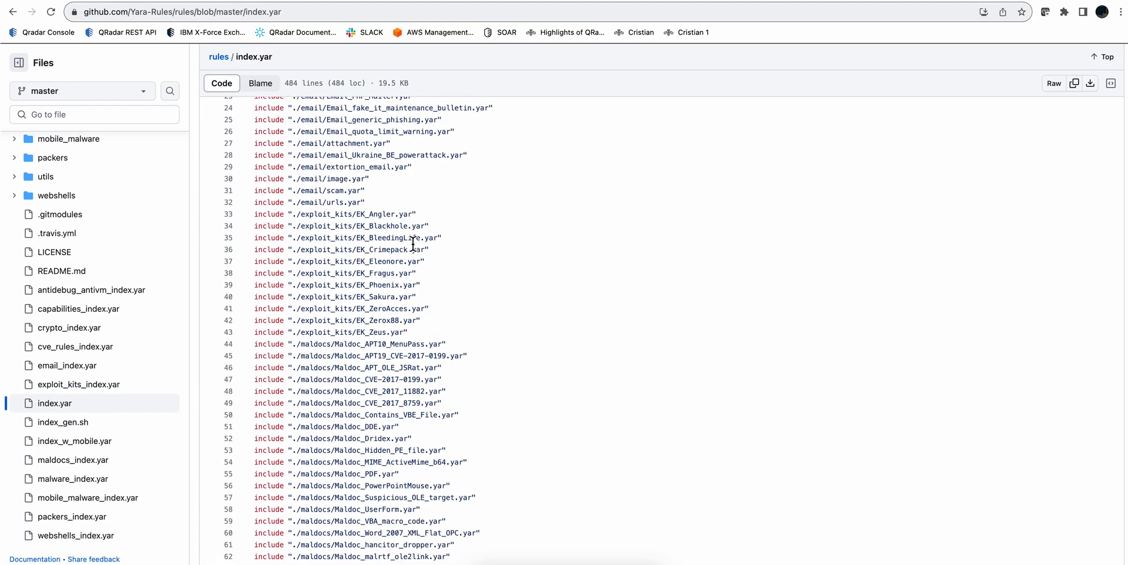
{"action": "scroll", "scroll_direction": "down", "scroll_amount": 3}
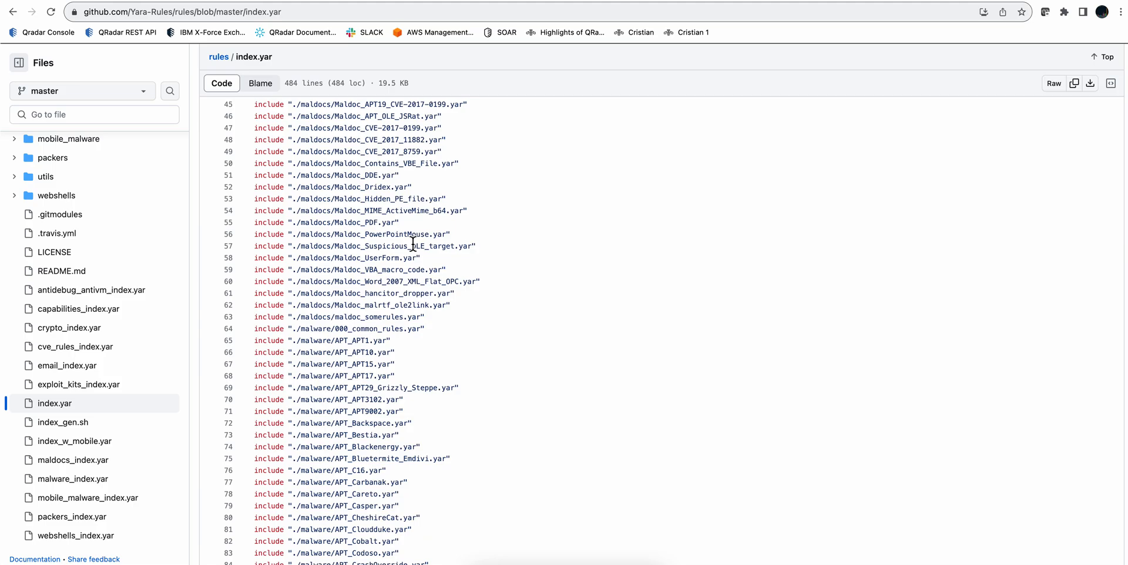
{"action": "scroll", "scroll_direction": "down", "scroll_amount": 3}
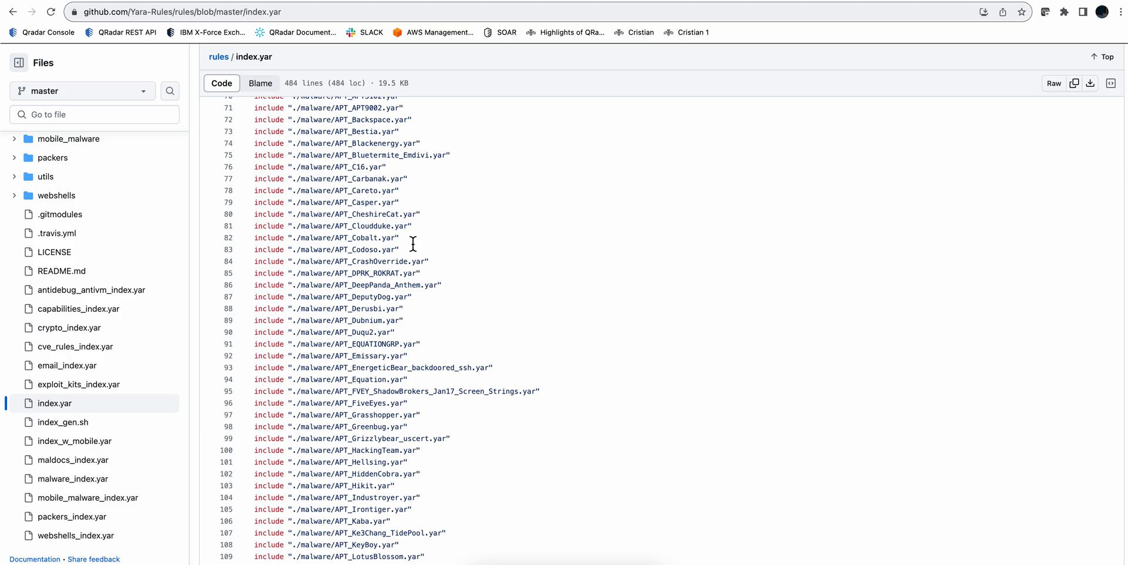
{"action": "scroll", "scroll_direction": "down", "scroll_amount": 3}
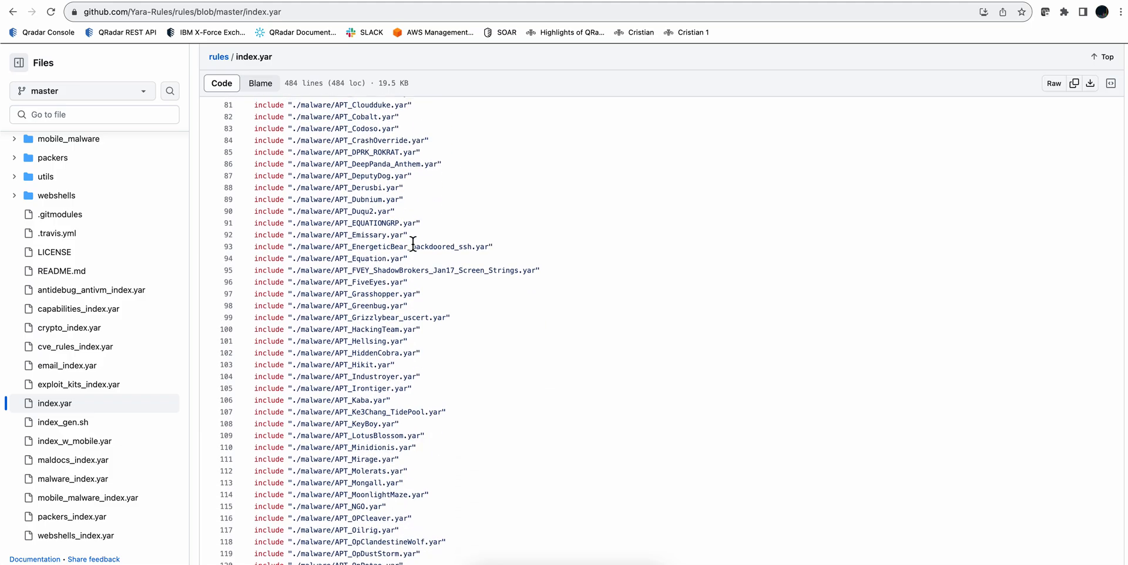
{"action": "scroll", "scroll_direction": "down", "scroll_amount": 3}
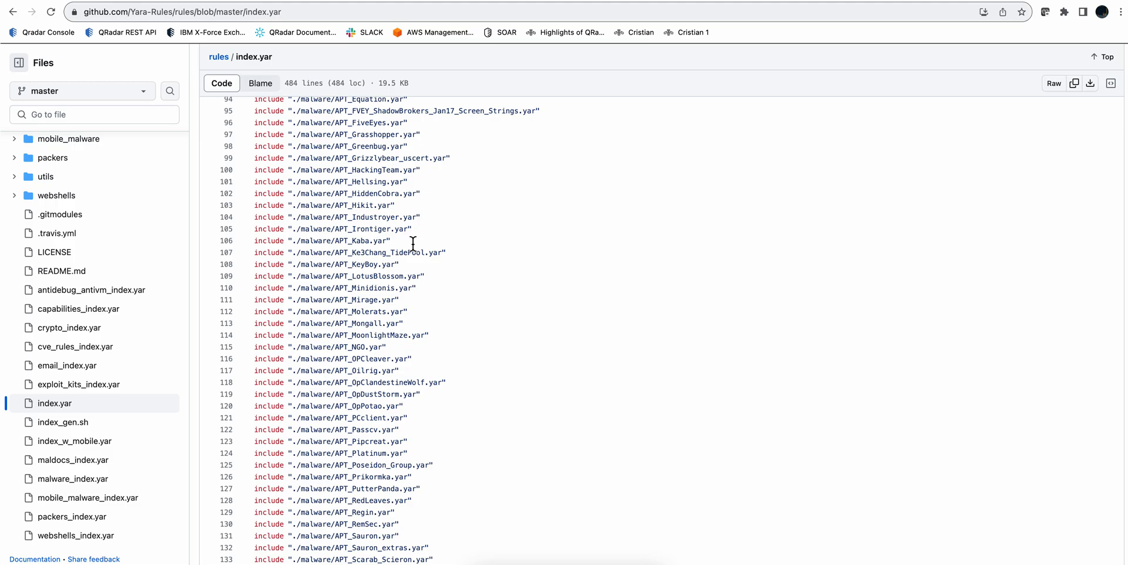
{"action": "mouse_move", "coordinate": [401, 444]}
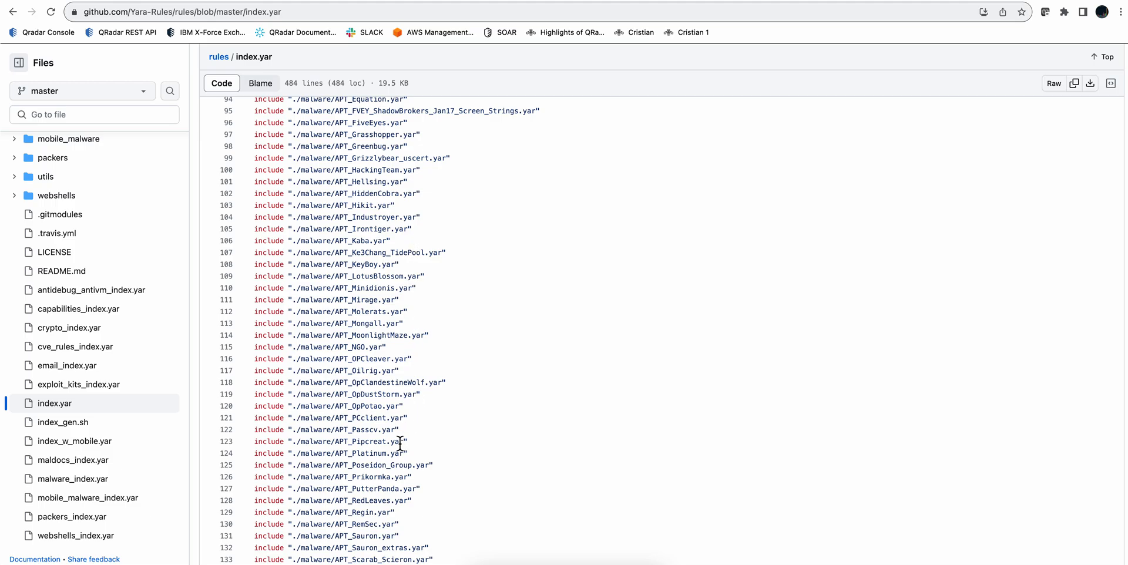
Step: Continue browsing the repository content, then return to QRadar's Help and Support page with its documentation links
{"action": "double_click", "coordinate": [400, 442]}
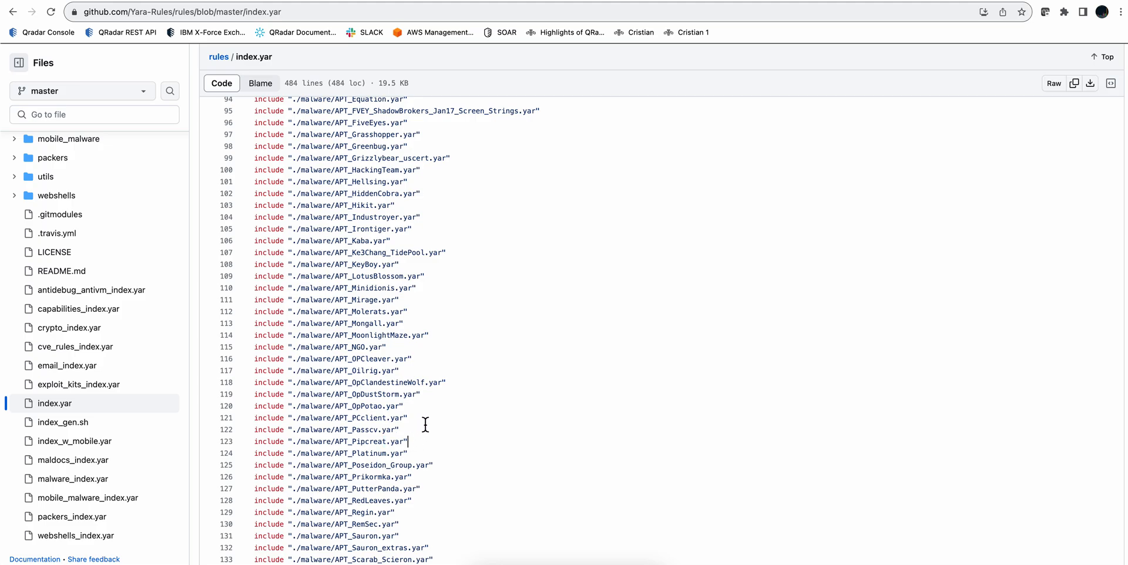
{"action": "scroll", "scroll_direction": "down", "scroll_amount": 3}
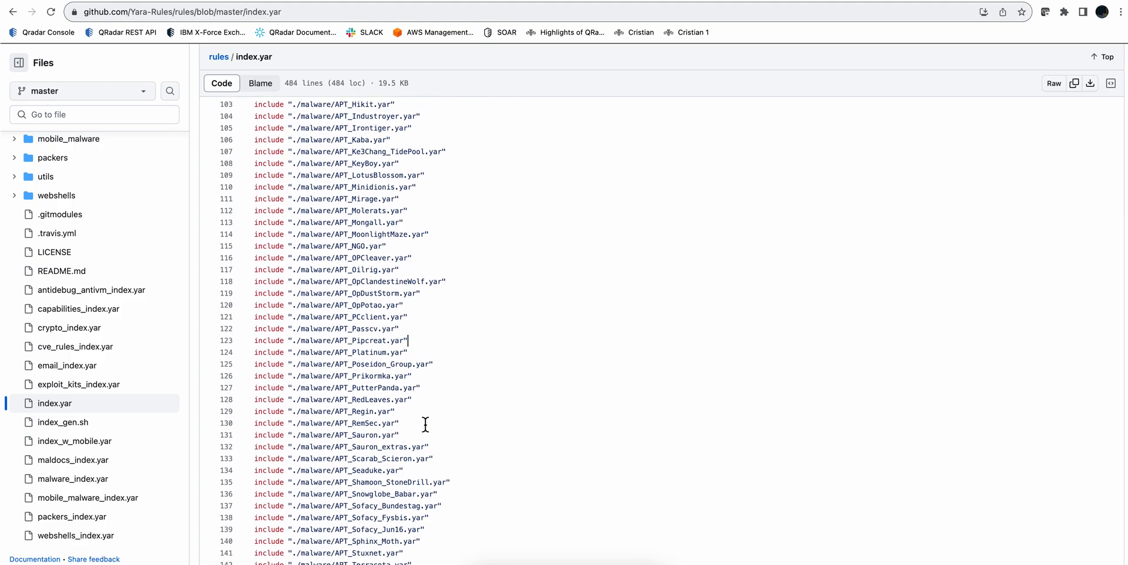
{"action": "scroll", "scroll_direction": "down", "scroll_amount": 3}
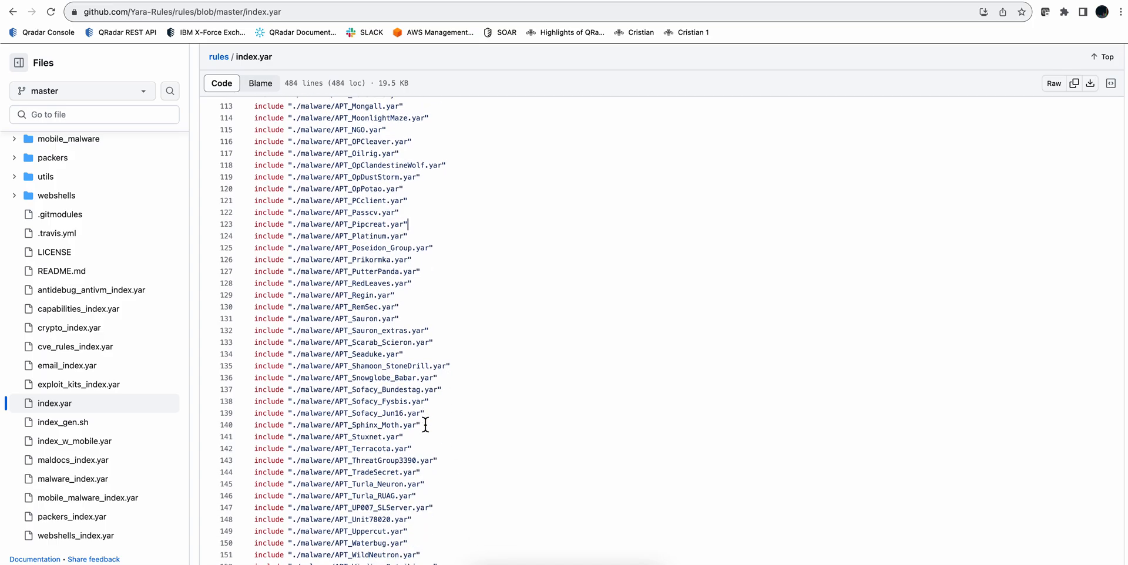
{"action": "scroll", "scroll_direction": "down", "scroll_amount": 3}
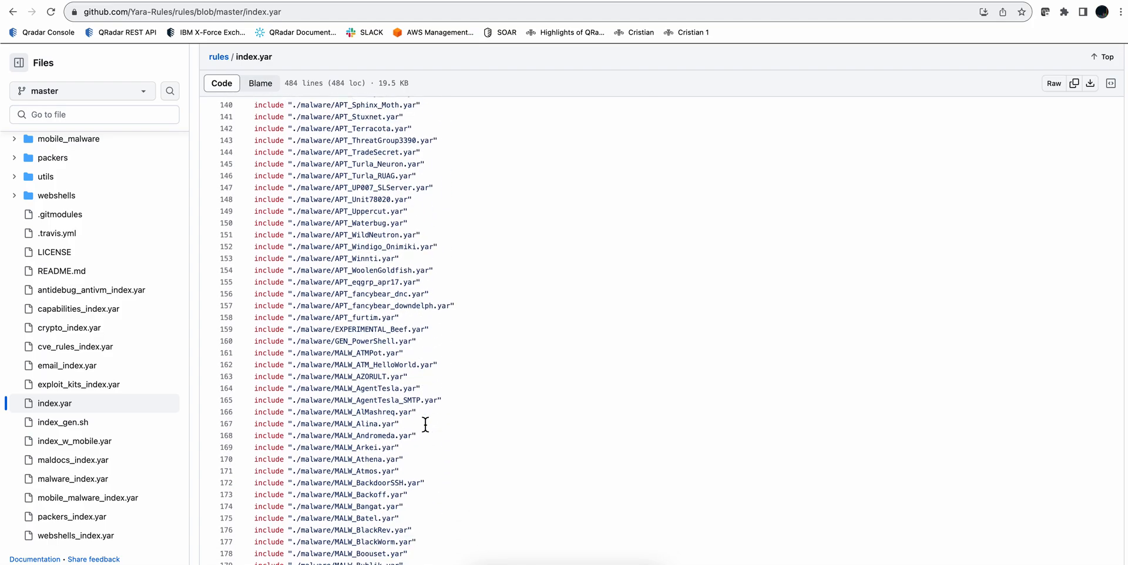
{"action": "scroll", "scroll_direction": "down", "scroll_amount": 3}
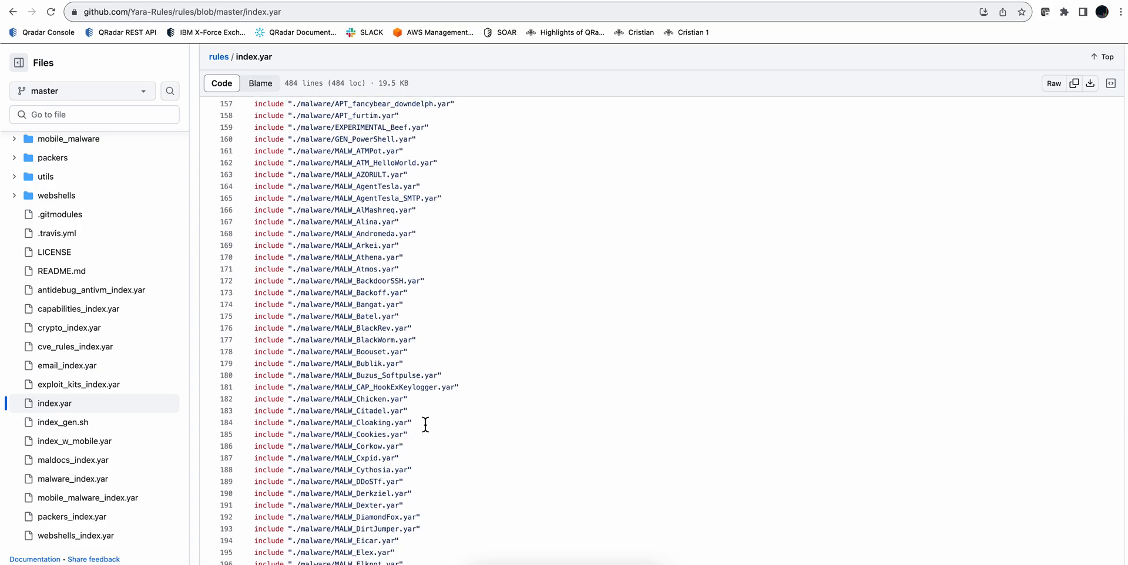
{"action": "scroll", "scroll_direction": "down", "scroll_amount": 3}
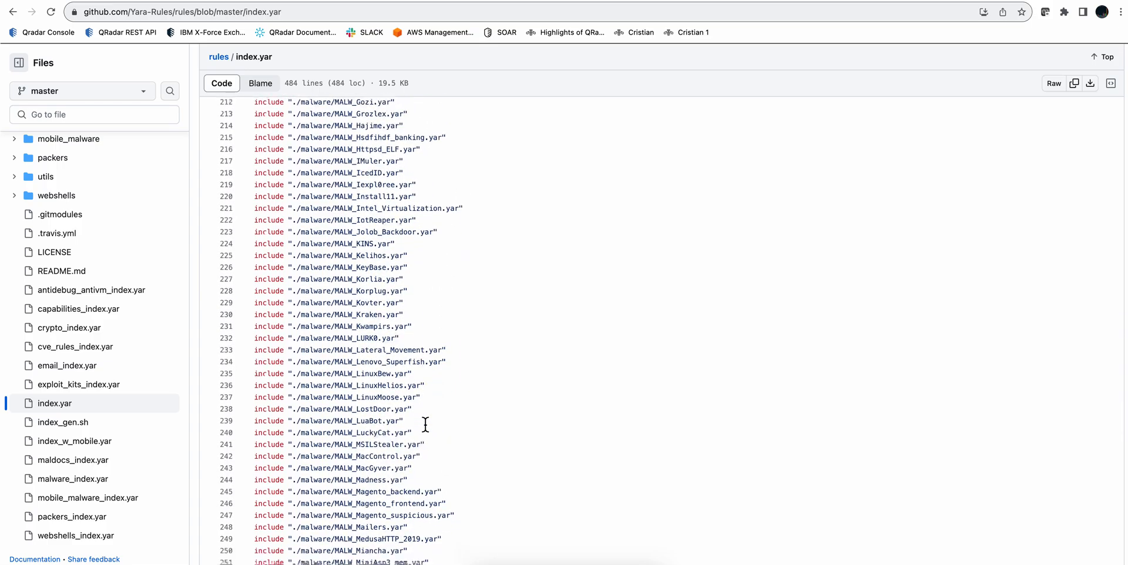
{"action": "scroll", "scroll_direction": "up", "scroll_amount": 3}
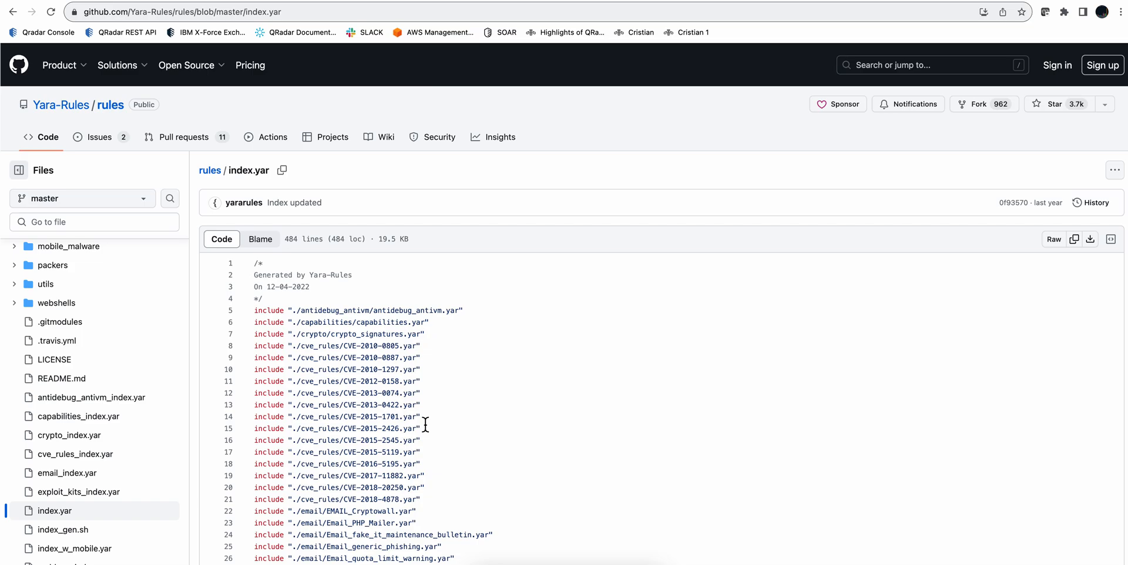
{"action": "mouse_move", "coordinate": [405, 70]}
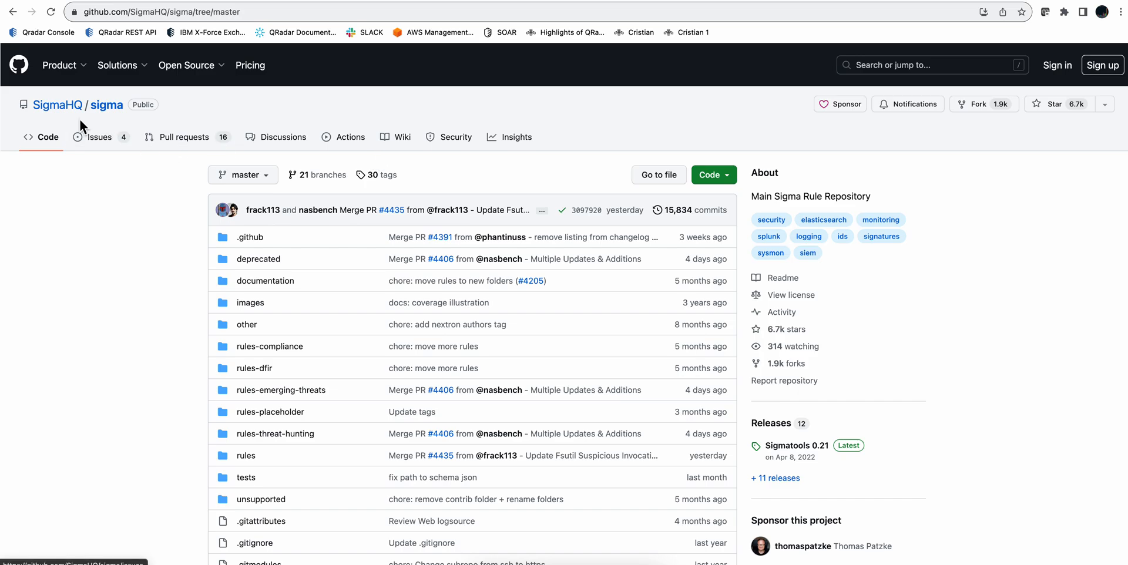
{"action": "mouse_move", "coordinate": [284, 123]}
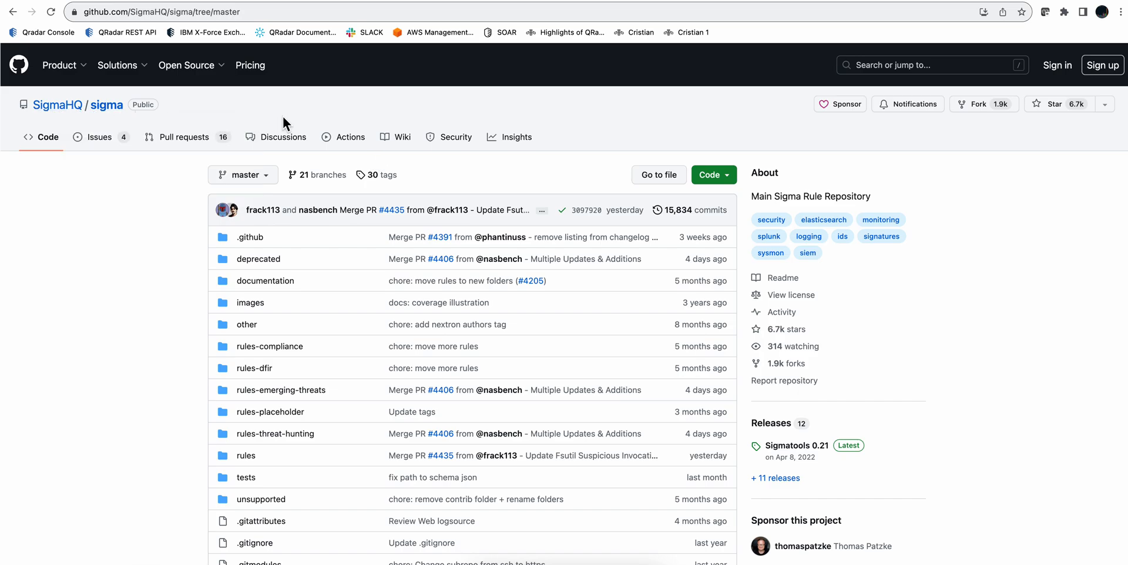
{"action": "mouse_move", "coordinate": [313, 261]}
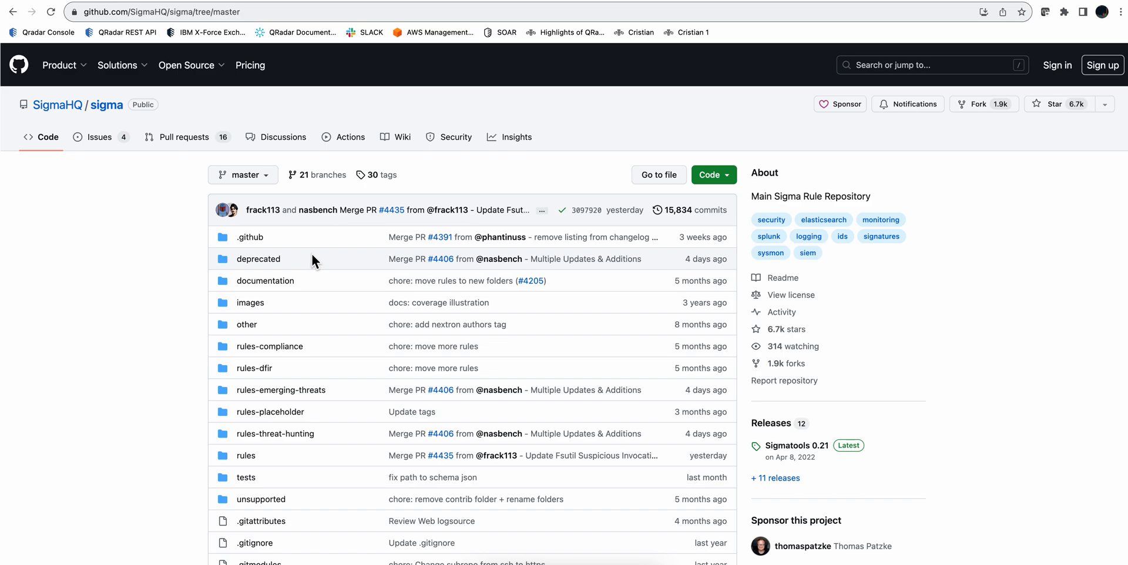
{"action": "mouse_move", "coordinate": [317, 312]}
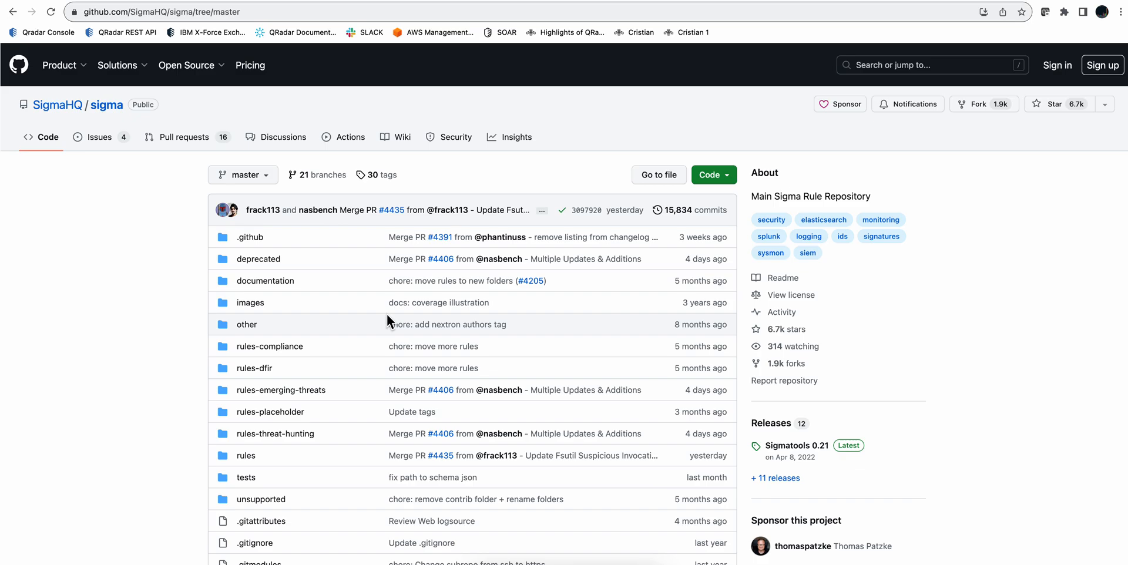
{"action": "scroll", "scroll_direction": "down", "scroll_amount": 3}
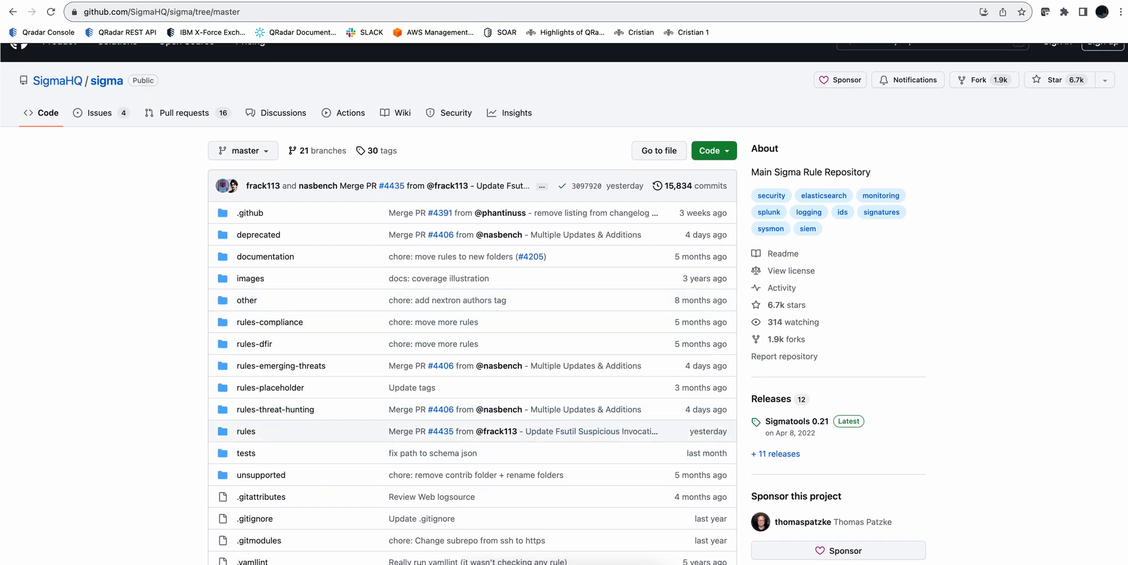
{"action": "scroll", "scroll_direction": "down", "scroll_amount": 3}
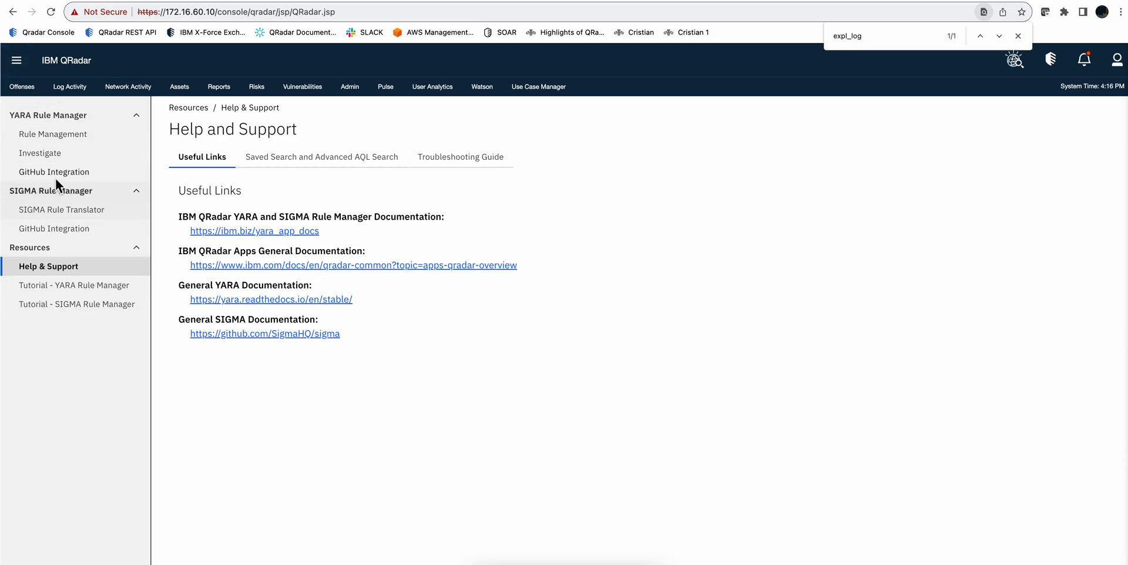
Step: Launch the YARA & SIGMA Rule Manager app from QRadar's main menu
{"action": "left_click", "coordinate": [16, 60]}
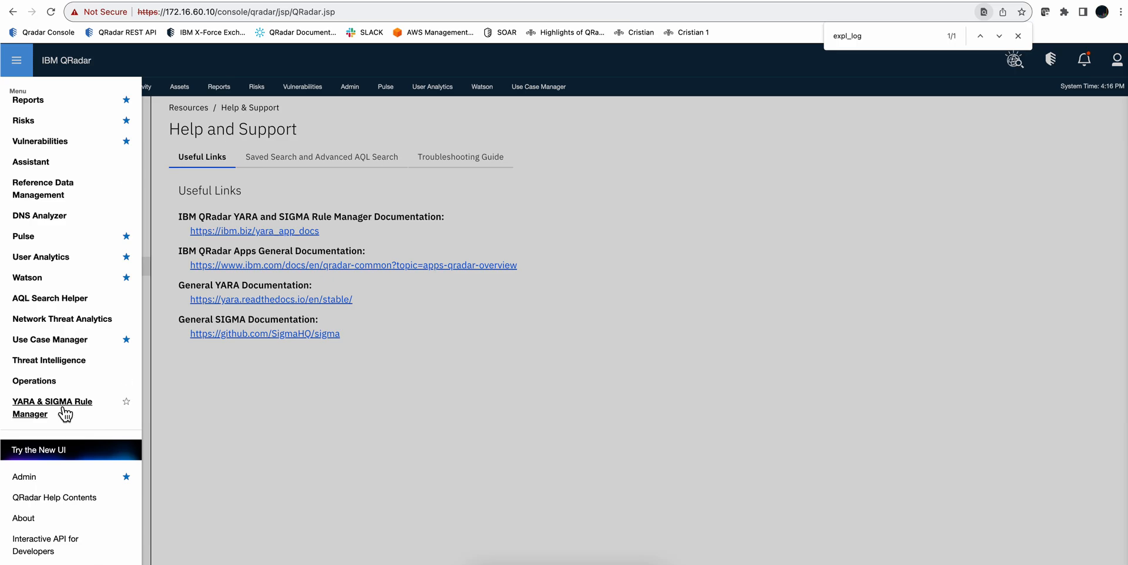
{"action": "left_click", "coordinate": [52, 407]}
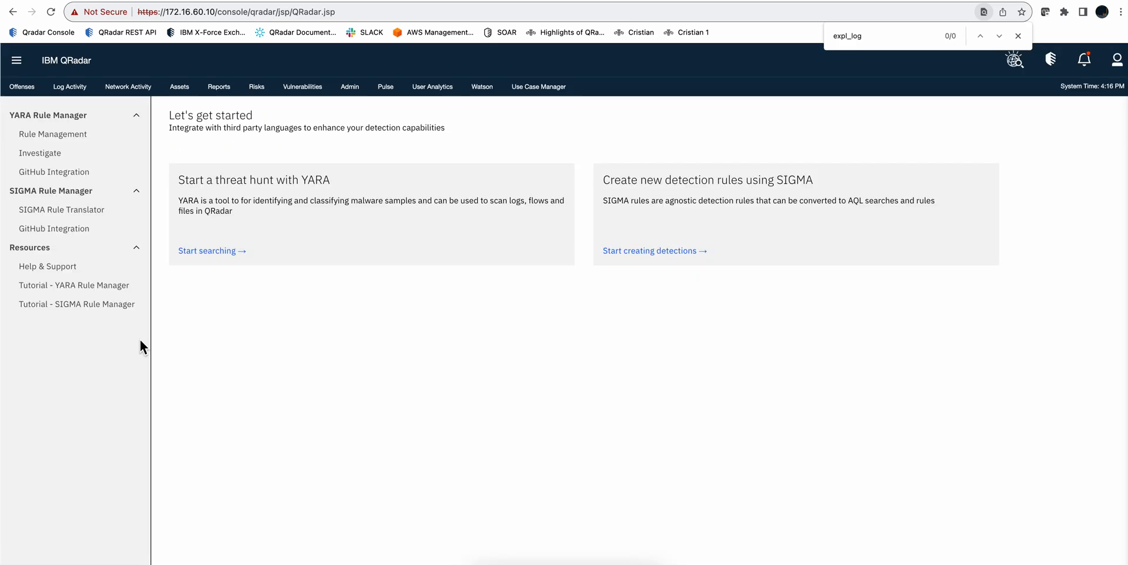
{"action": "mouse_move", "coordinate": [268, 285]}
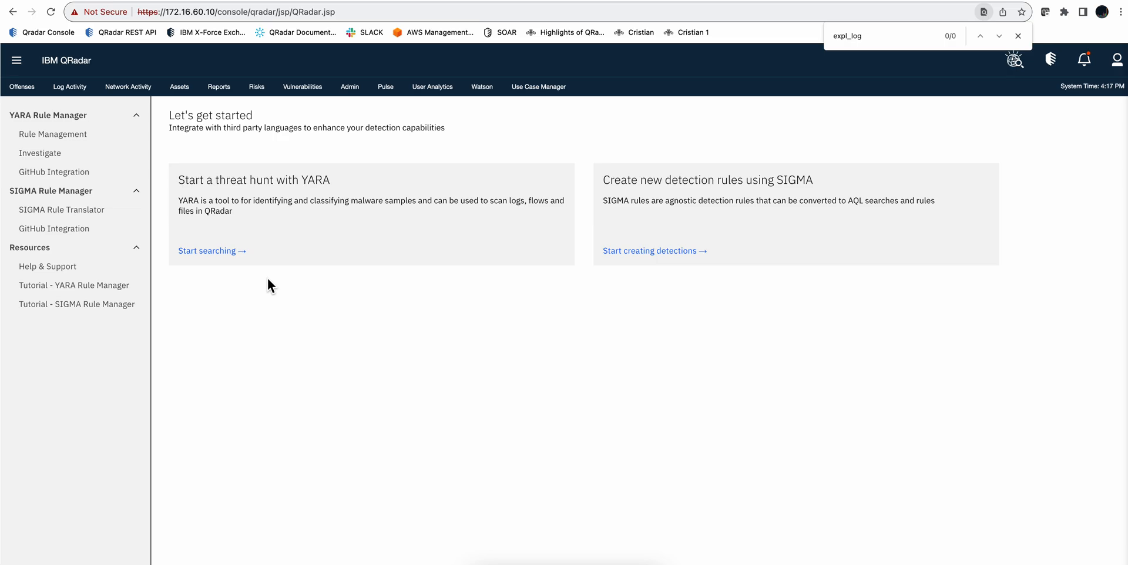
Step: Go to the YARA Investigate scan page and switch rule selection to Selected Rules
{"action": "left_click", "coordinate": [40, 153]}
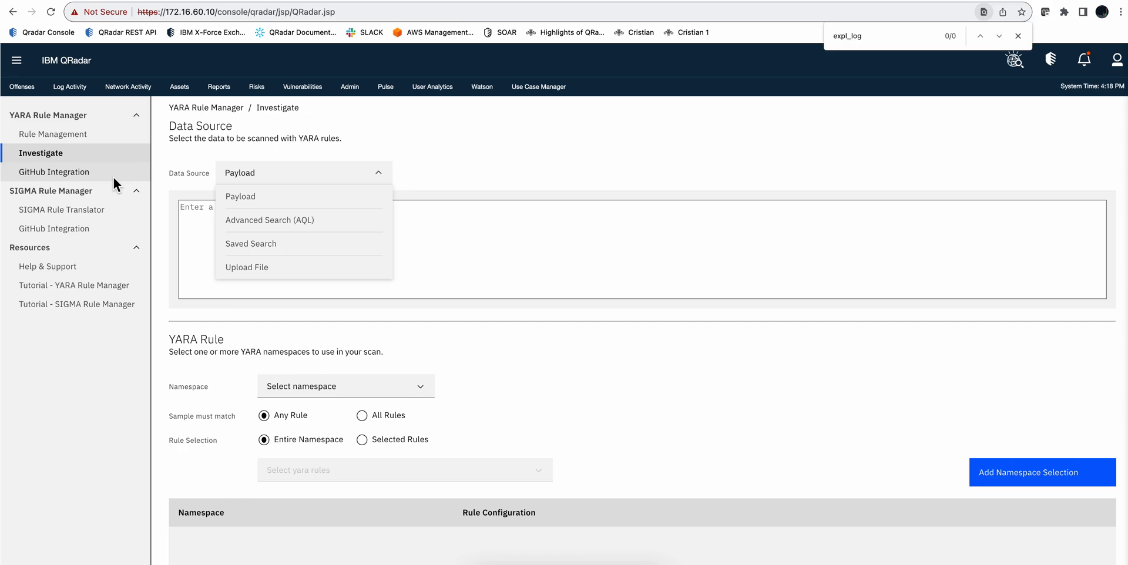
{"action": "mouse_move", "coordinate": [71, 183]}
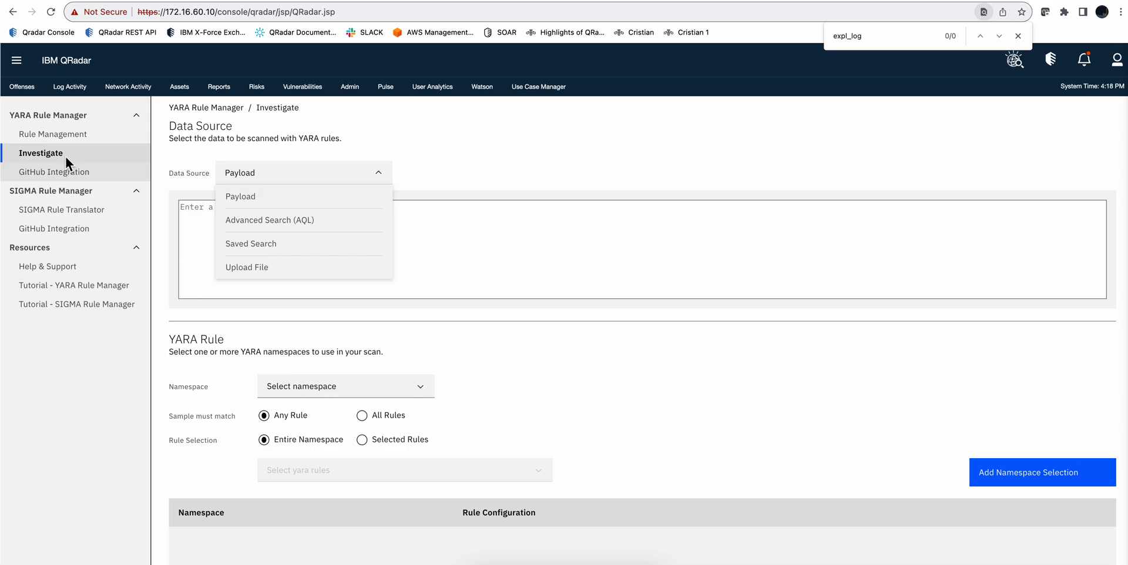
{"action": "mouse_move", "coordinate": [54, 172]}
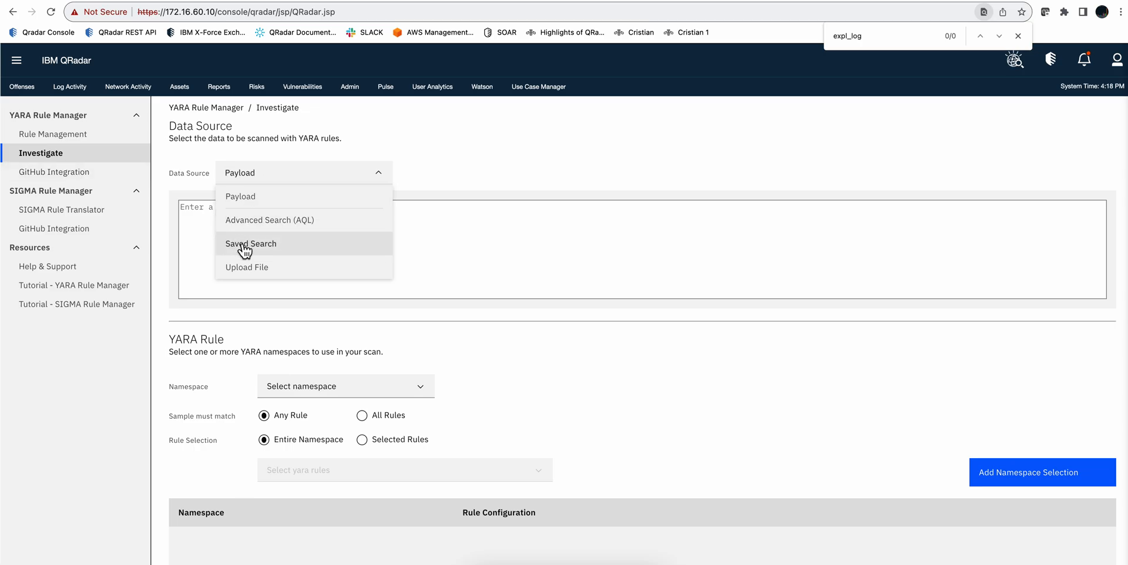
{"action": "mouse_move", "coordinate": [245, 266]}
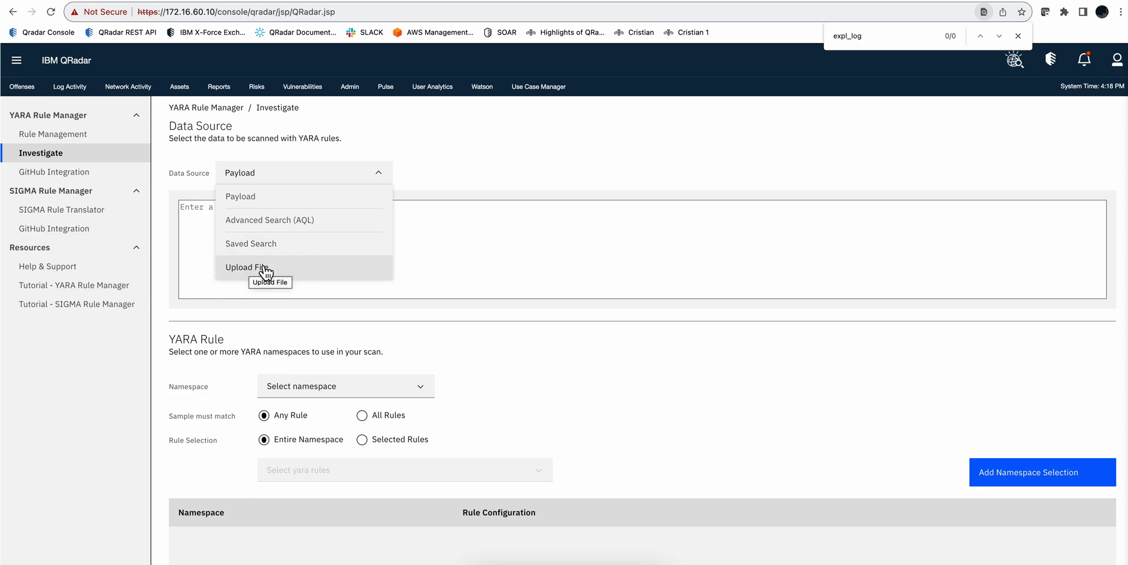
{"action": "mouse_move", "coordinate": [736, 322]}
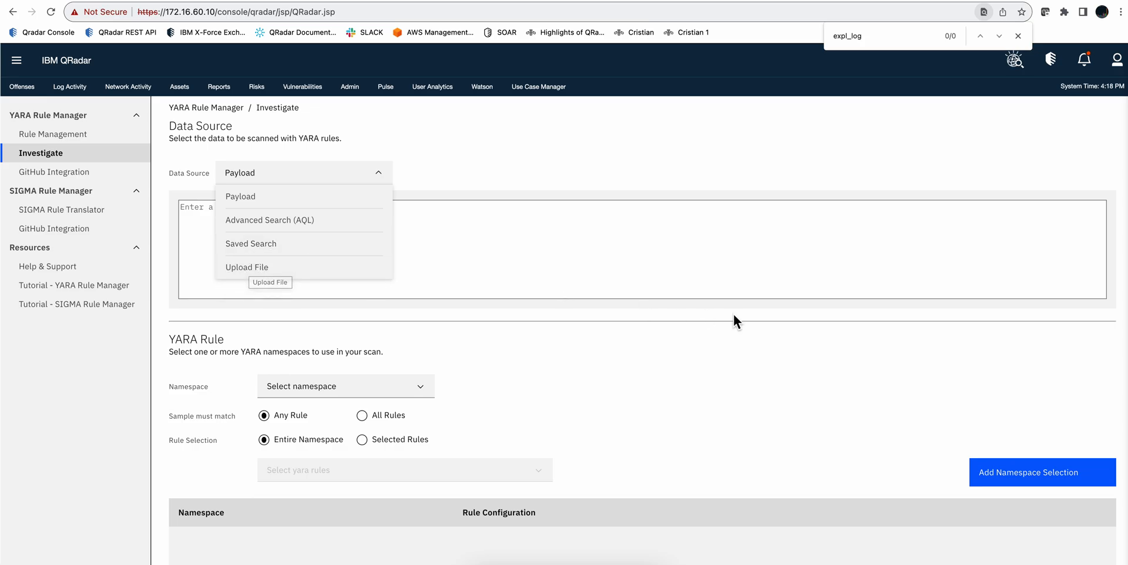
{"action": "scroll", "scroll_direction": "down", "scroll_amount": 3}
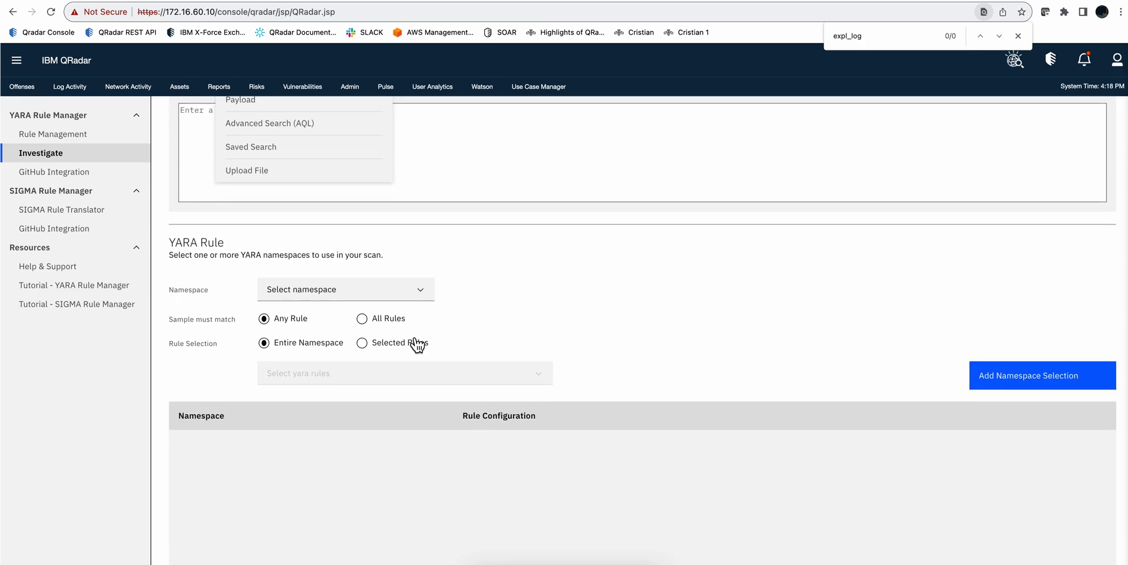
{"action": "left_click", "coordinate": [362, 342]}
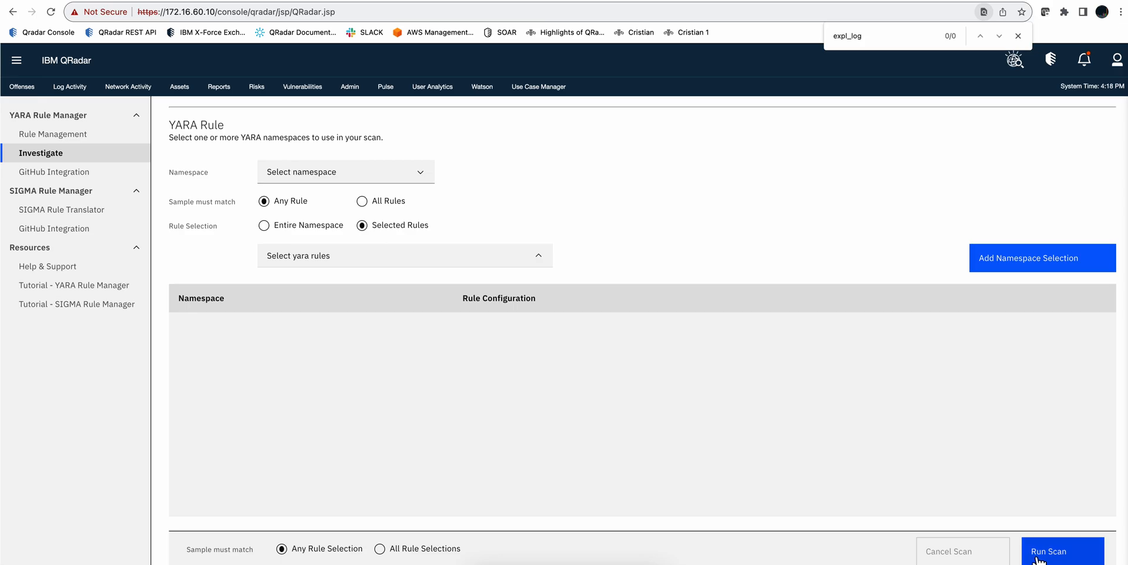
{"action": "mouse_move", "coordinate": [784, 505]}
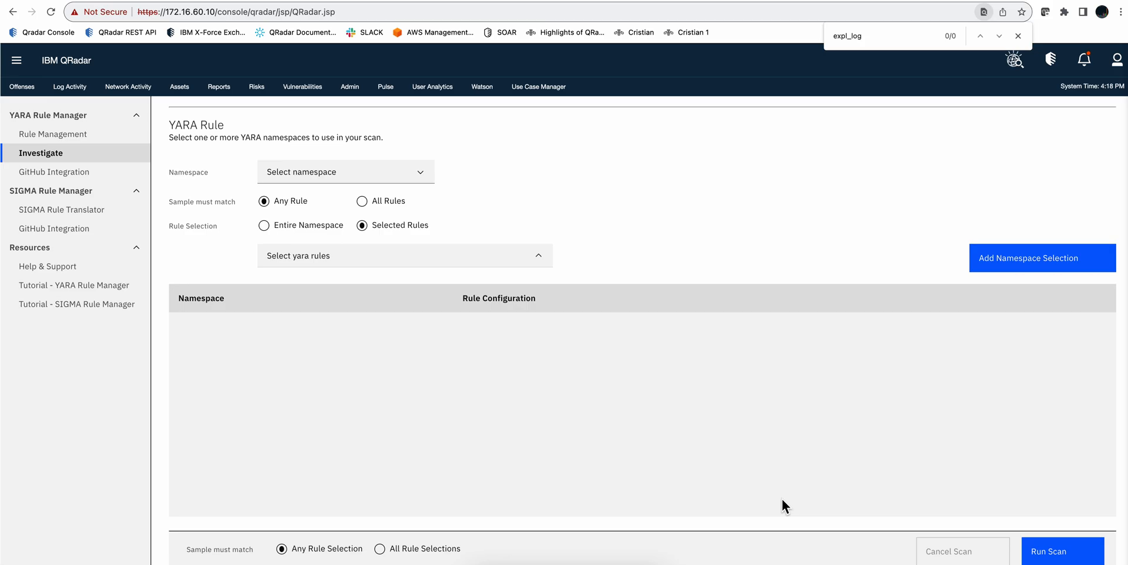
Step: Go to the SIGMA Rule Translator page and collapse the YARA Rule Manager section in the sidebar
{"action": "left_click", "coordinate": [62, 209]}
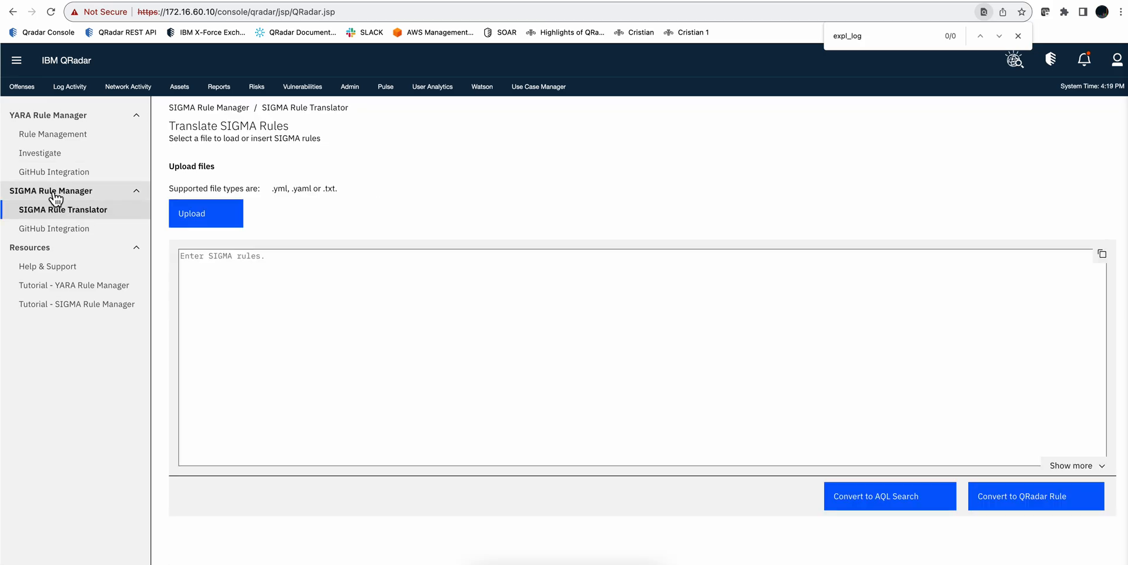
{"action": "mouse_move", "coordinate": [78, 221]}
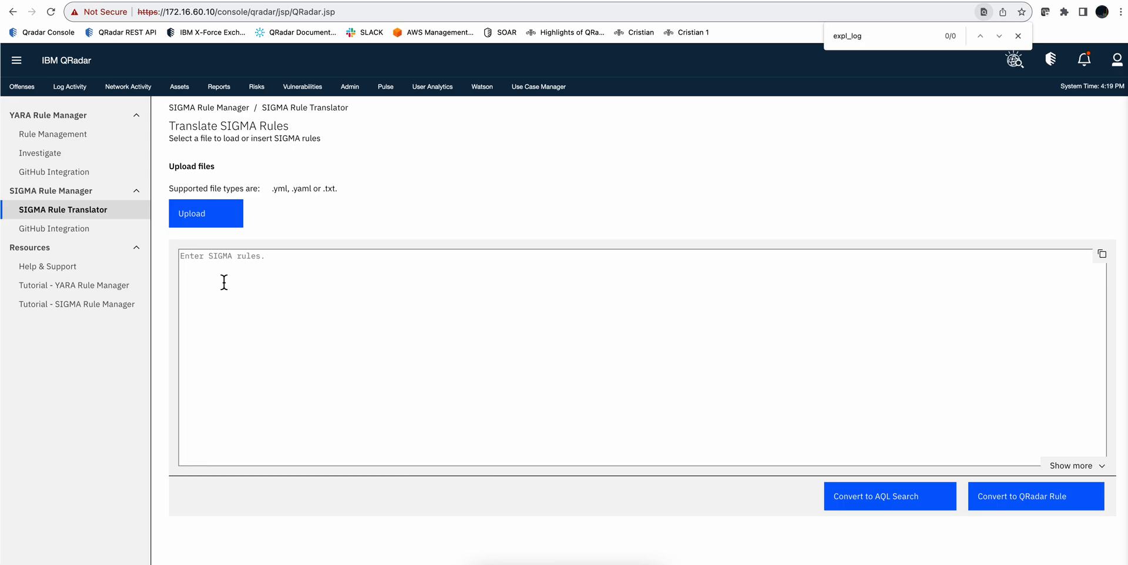
{"action": "mouse_move", "coordinate": [223, 282]}
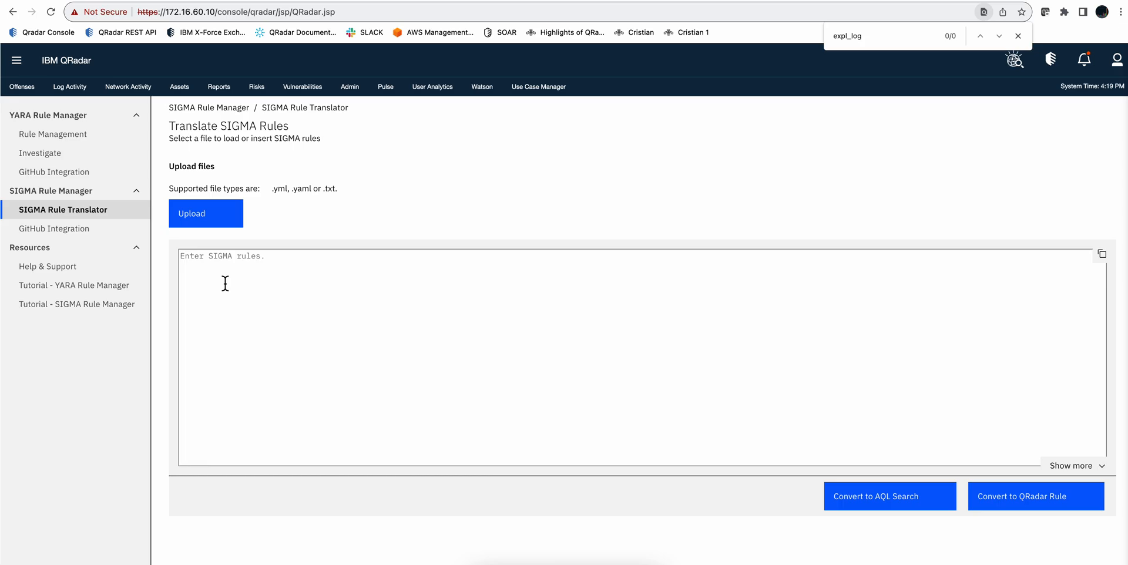
{"action": "mouse_move", "coordinate": [695, 421]}
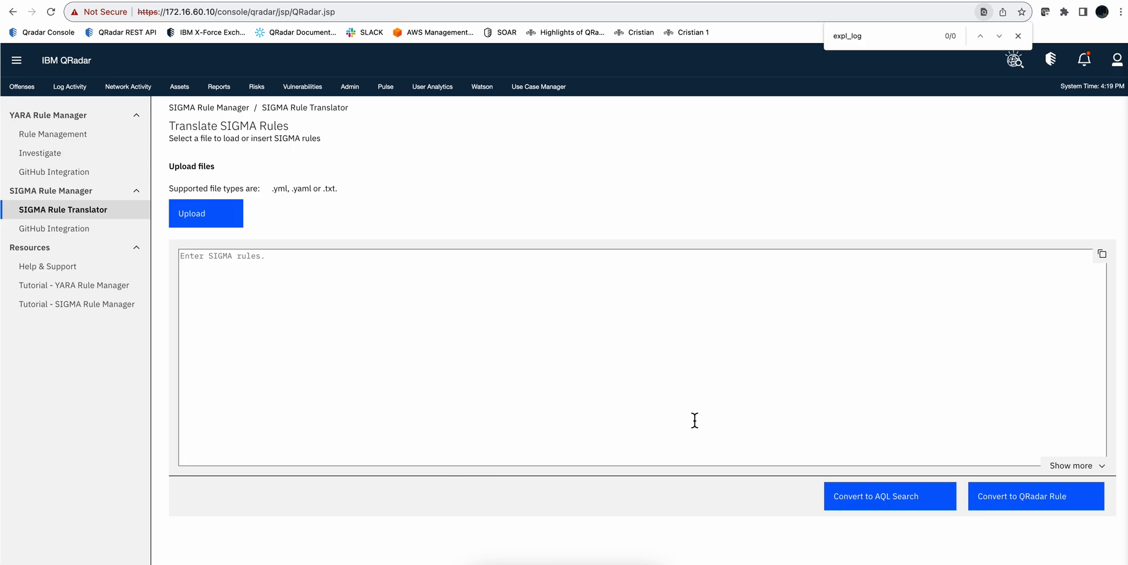
{"action": "mouse_move", "coordinate": [867, 506]}
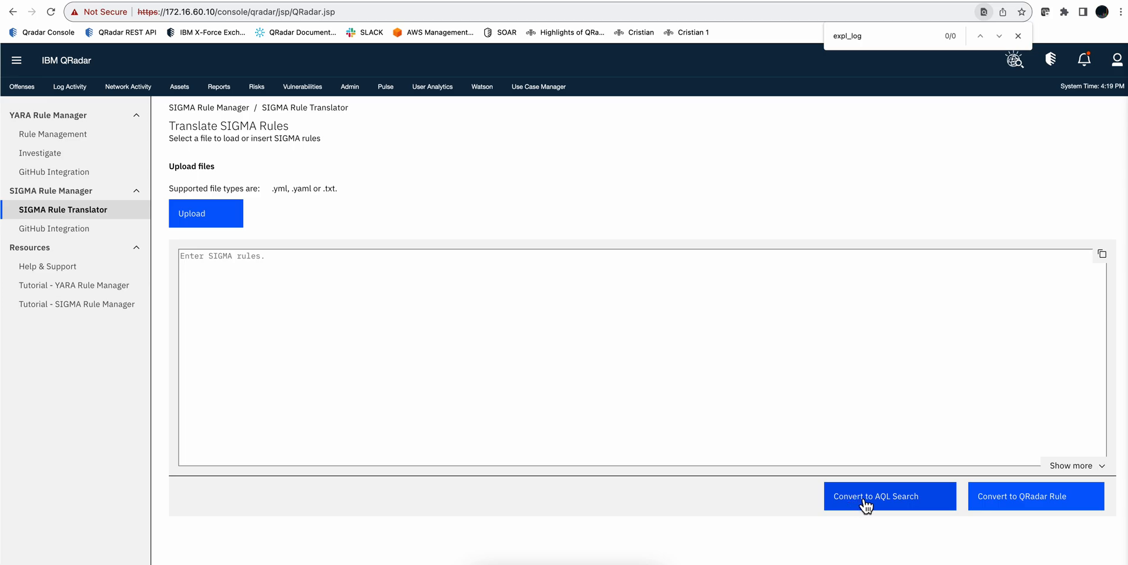
{"action": "mouse_move", "coordinate": [1037, 496]}
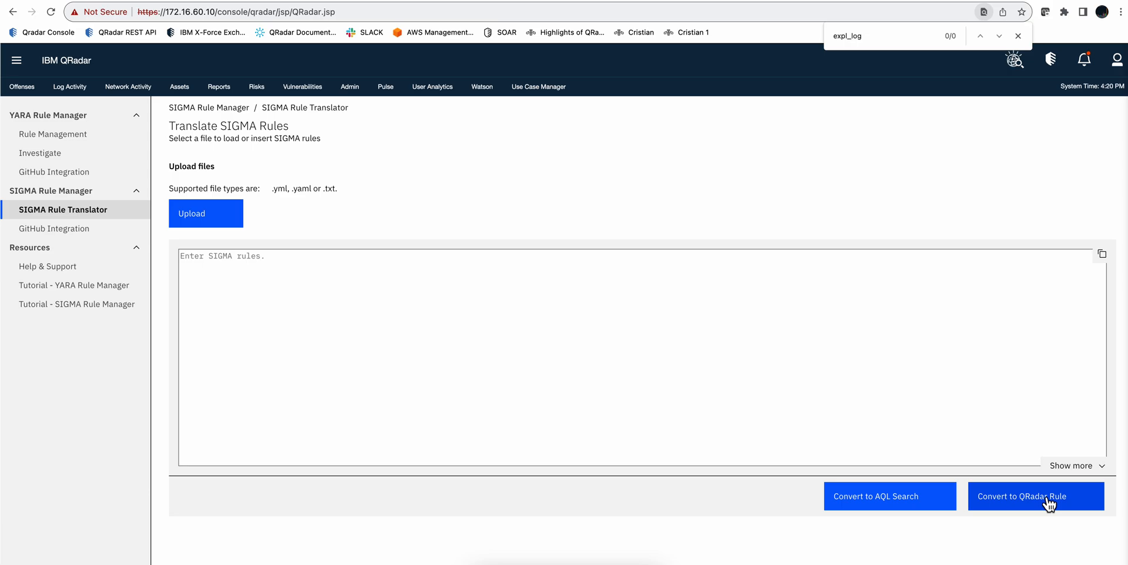
{"action": "mouse_move", "coordinate": [213, 64]}
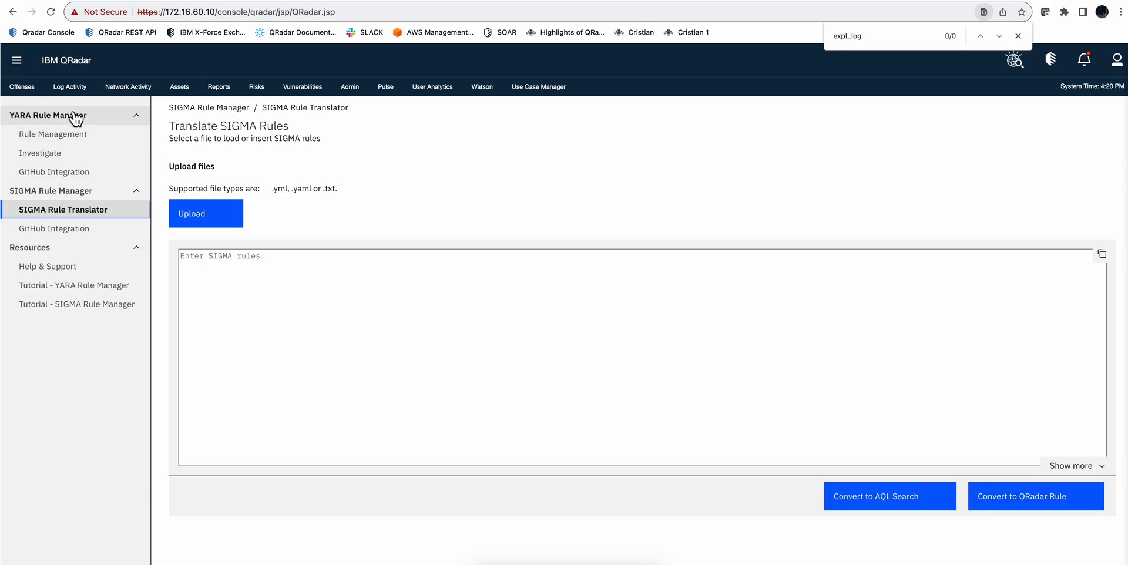
{"action": "left_click", "coordinate": [47, 115]}
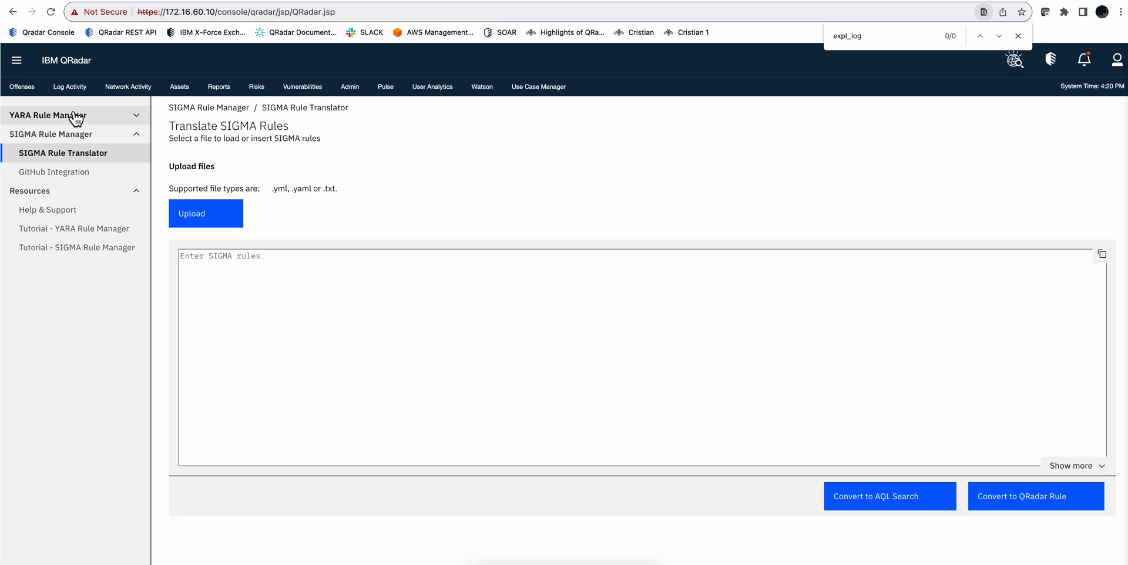